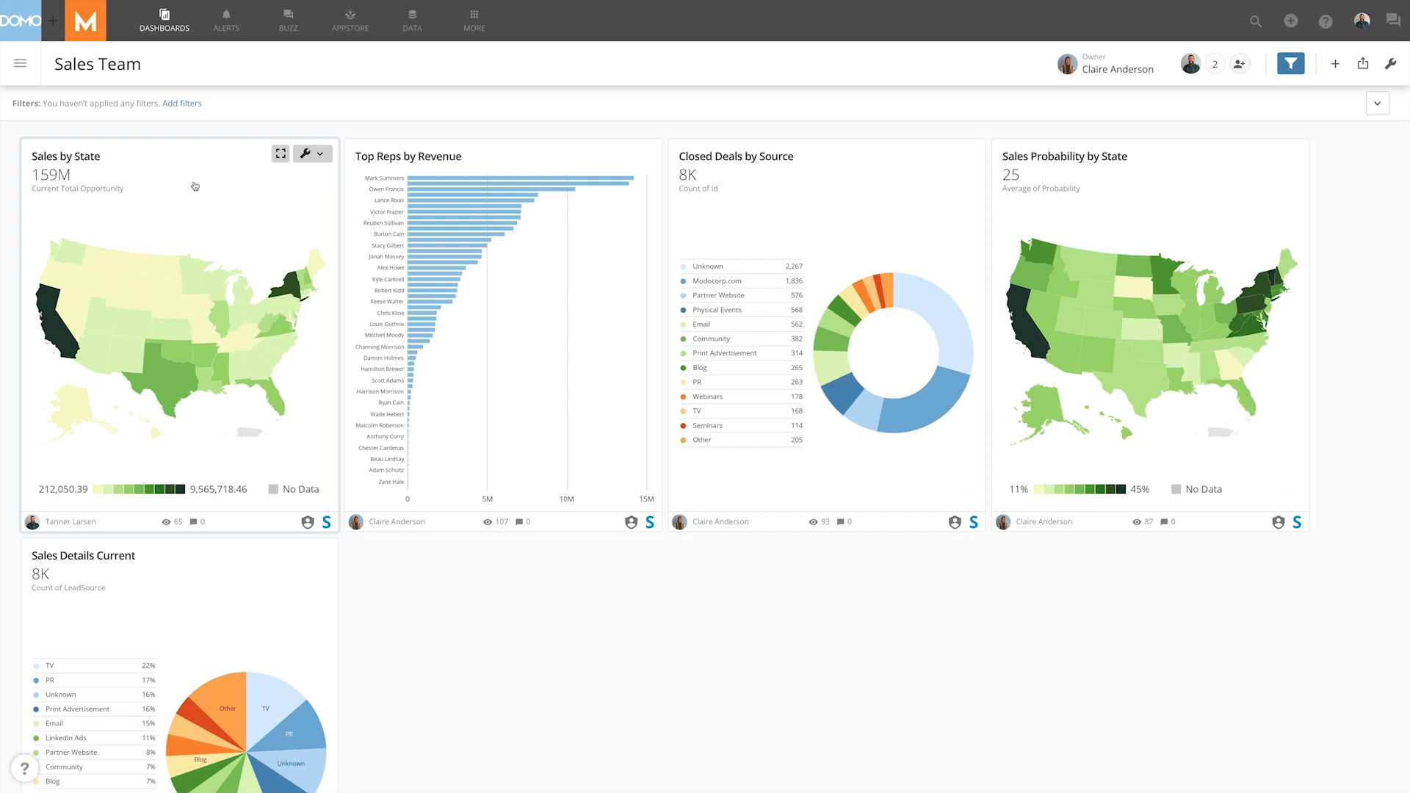
- Go from the Sales by State card's details to the Sales Details Current dataset
{"action": "left_click", "coordinate": [281, 153]}
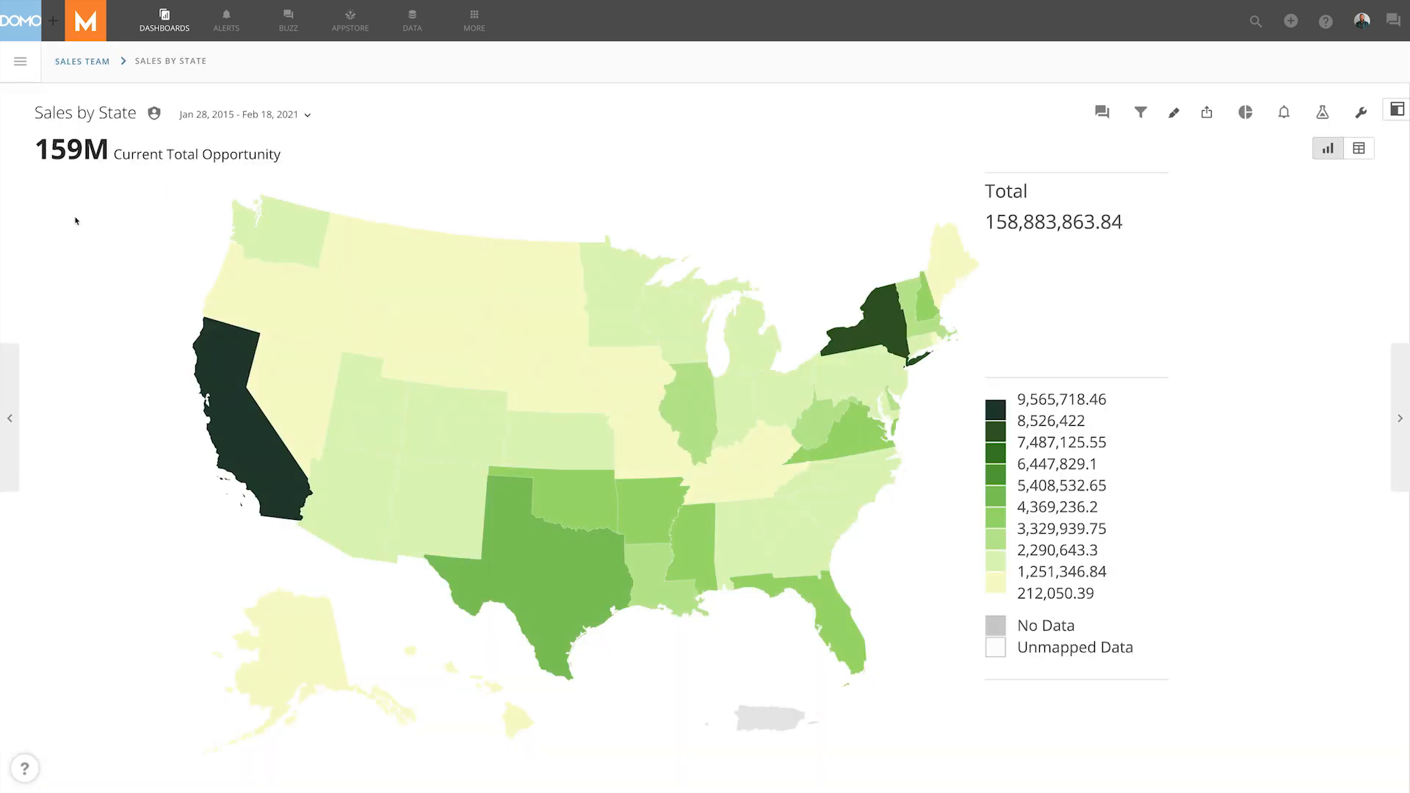
{"action": "scroll", "scroll_direction": "down", "scroll_amount": 3}
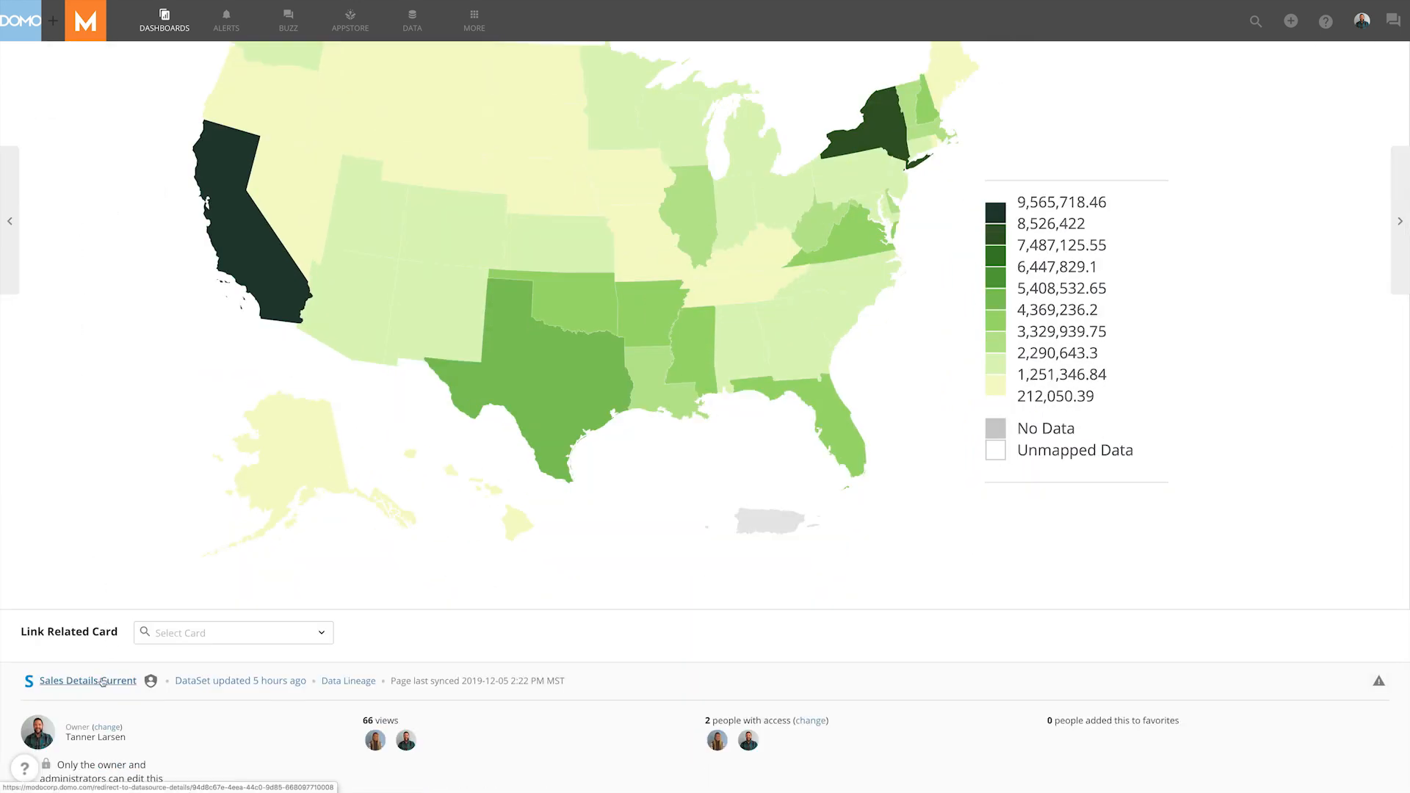
{"action": "left_click", "coordinate": [87, 681]}
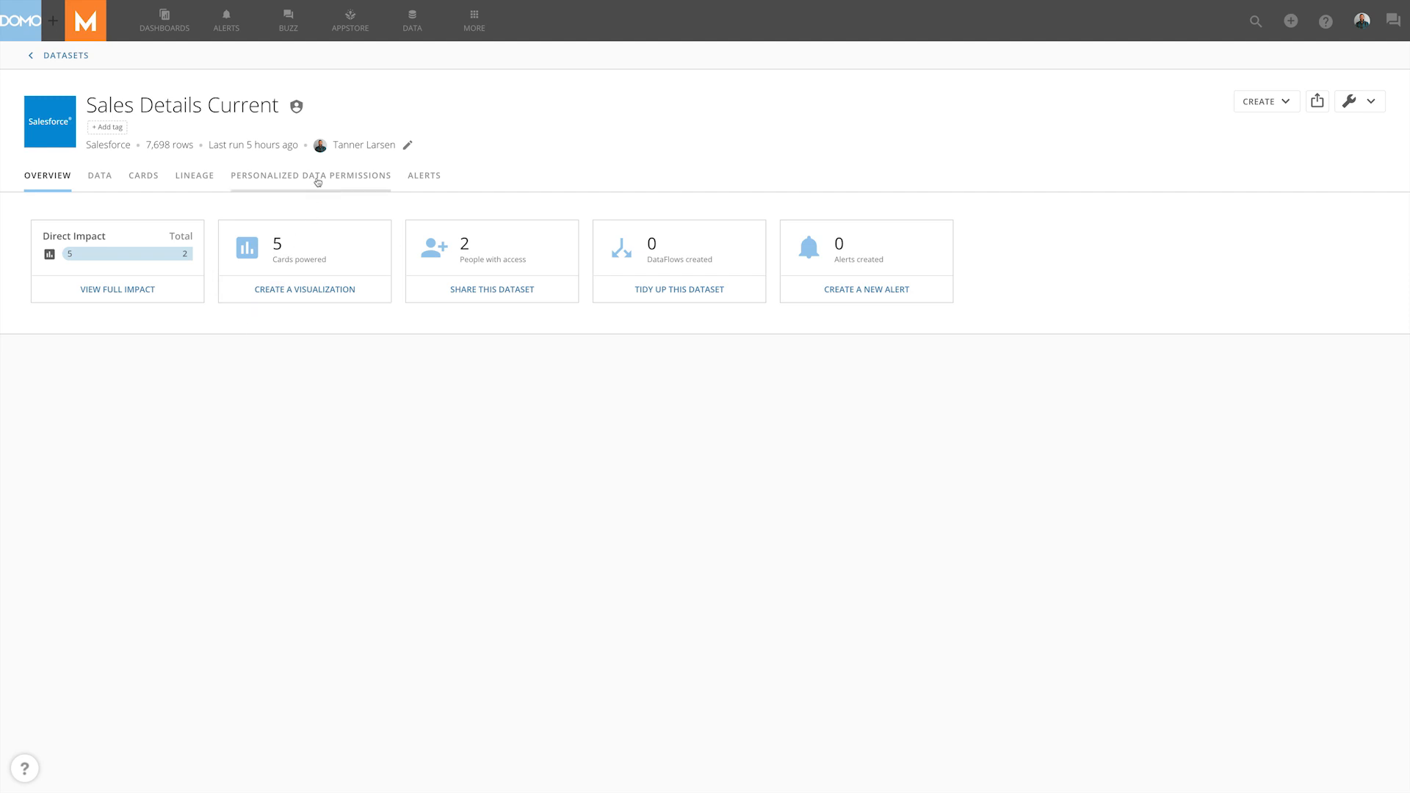
- Add a new personalized data permissions policy and start naming it 'US Eas'
{"action": "left_click", "coordinate": [310, 175]}
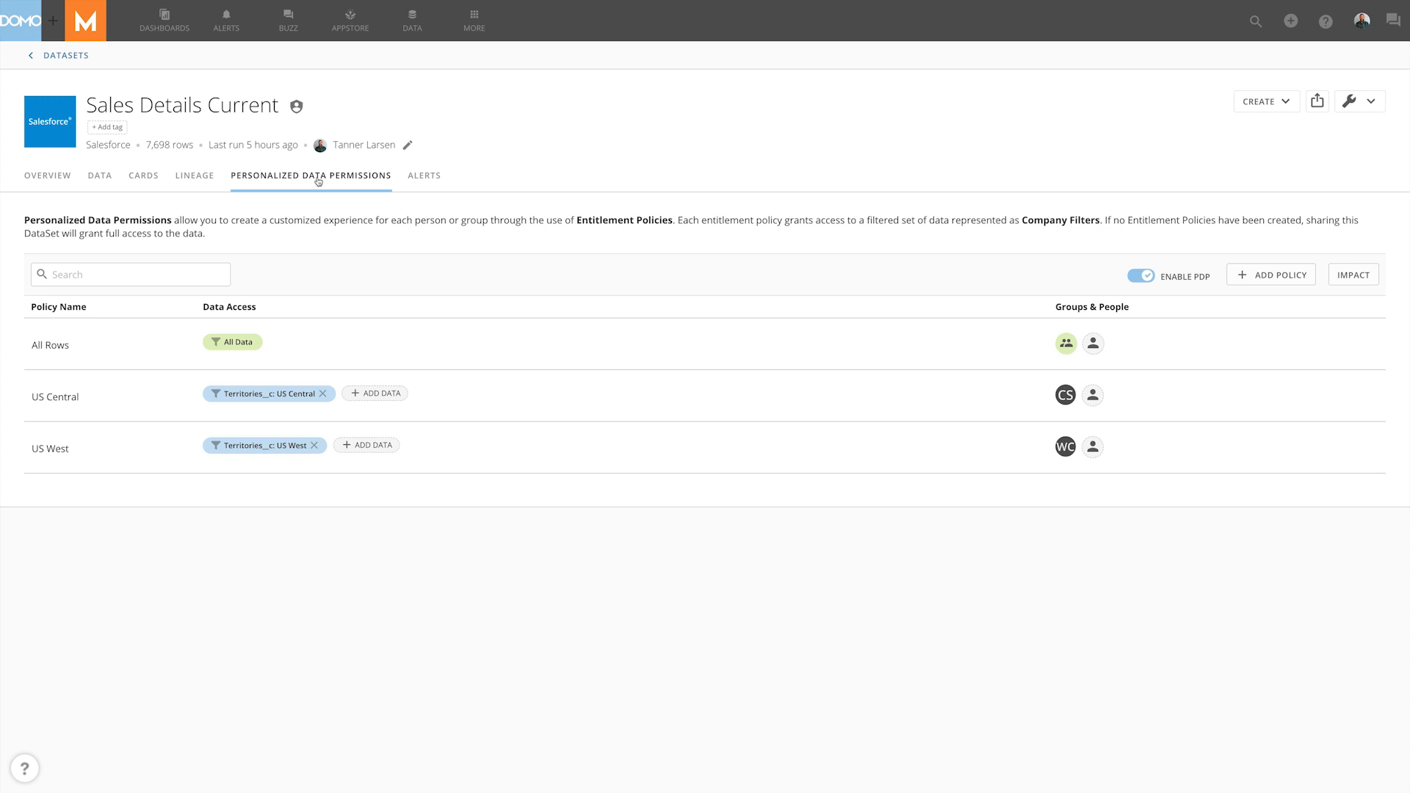
{"action": "mouse_move", "coordinate": [1251, 272]}
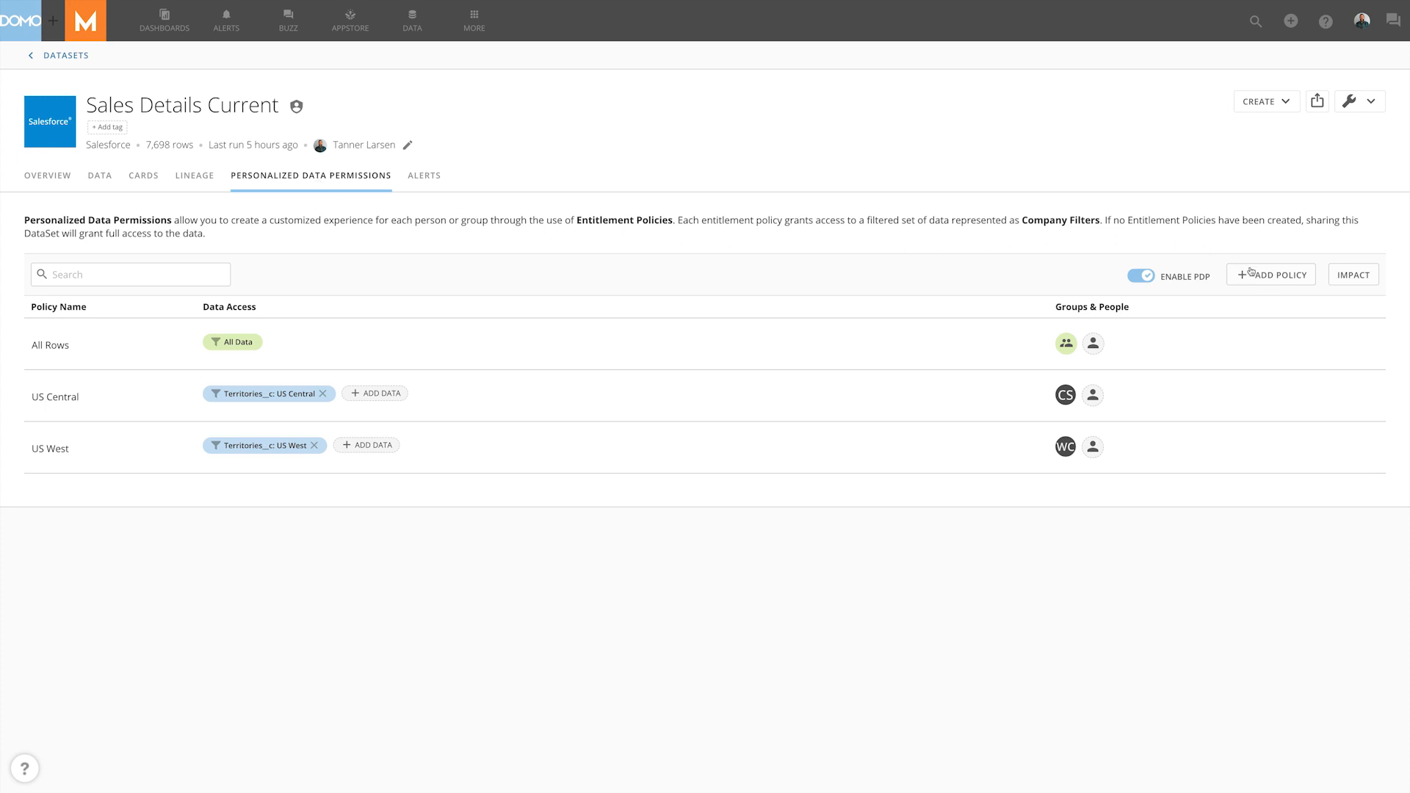
{"action": "left_click", "coordinate": [1271, 274]}
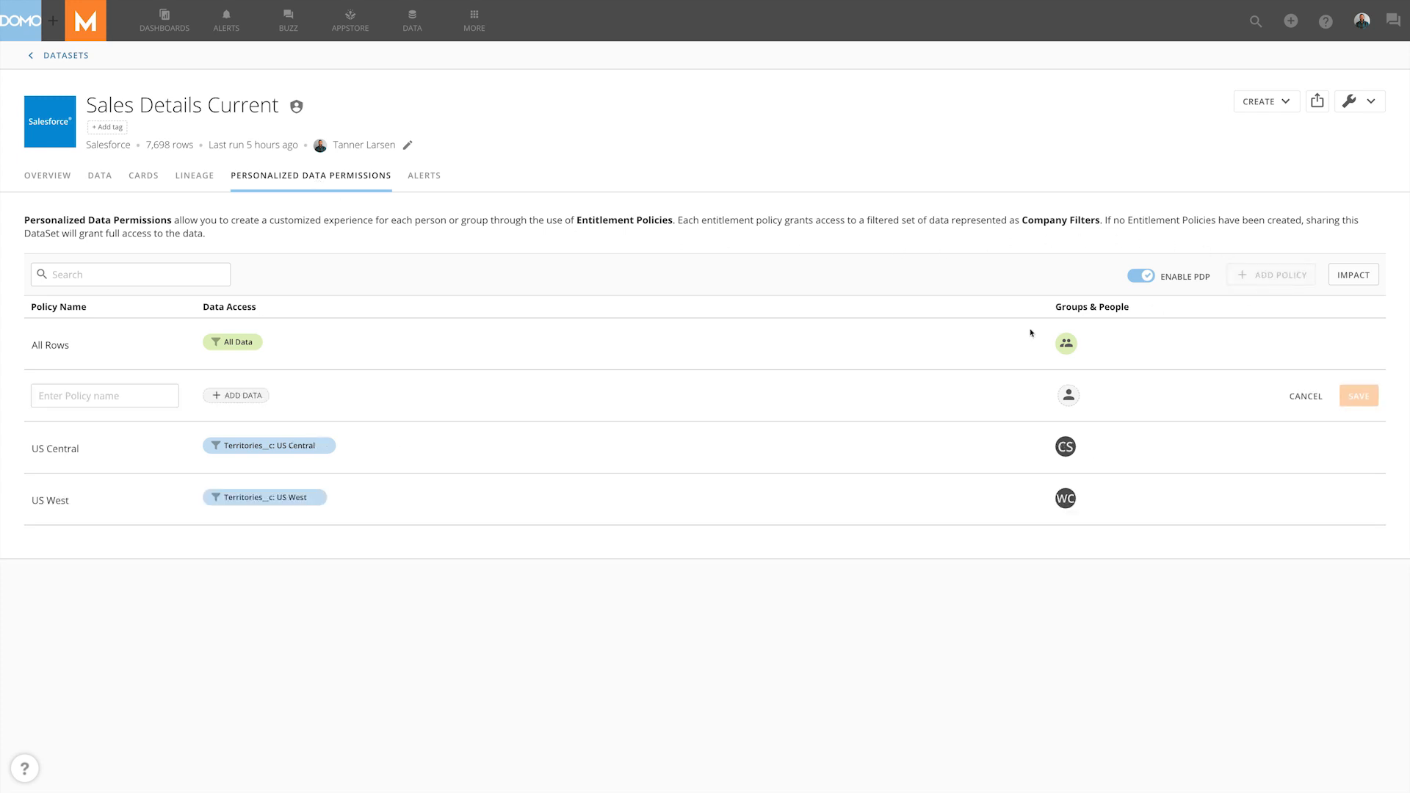
{"action": "type", "text": "US Eas"}
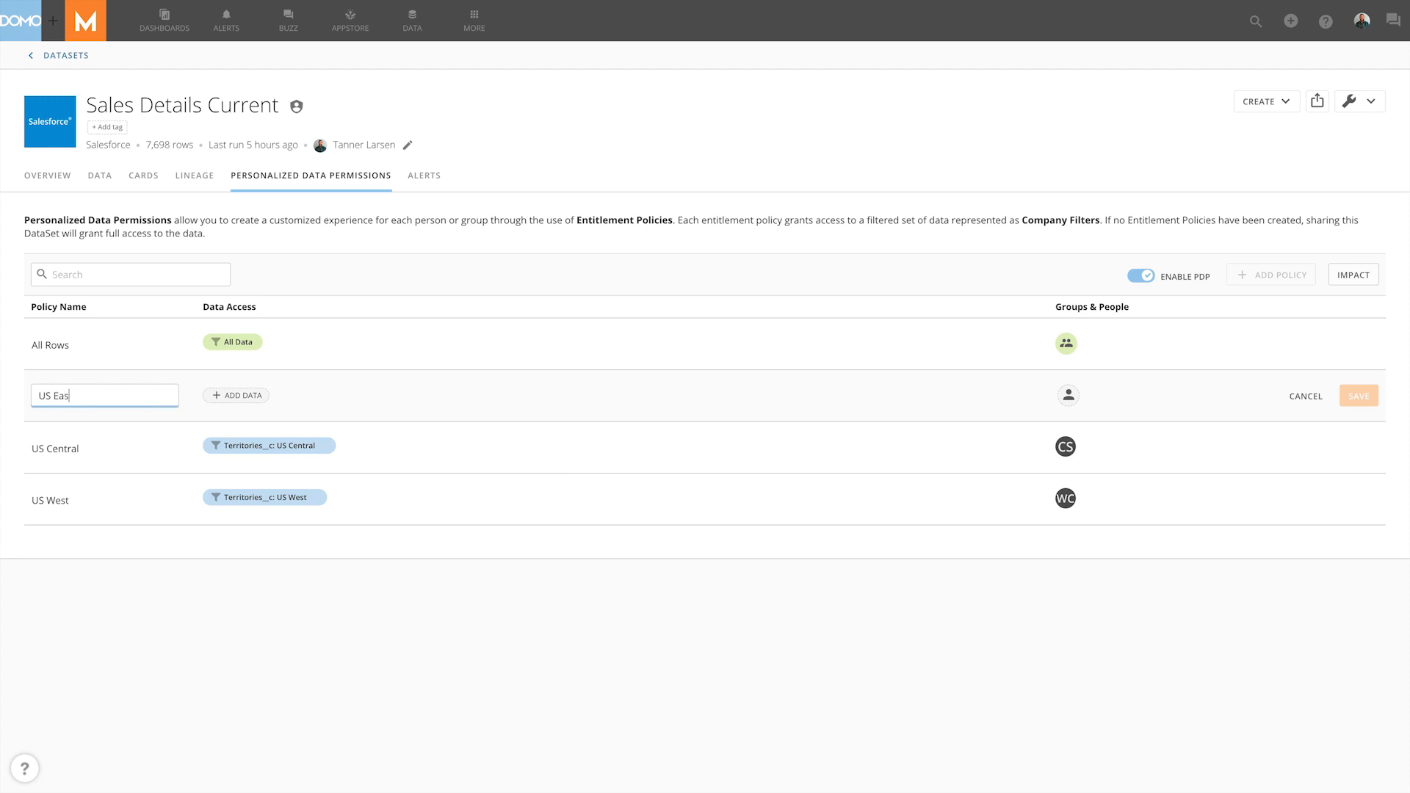
- Add data access filtered to Territories__c equal to US East
{"action": "left_click", "coordinate": [236, 396]}
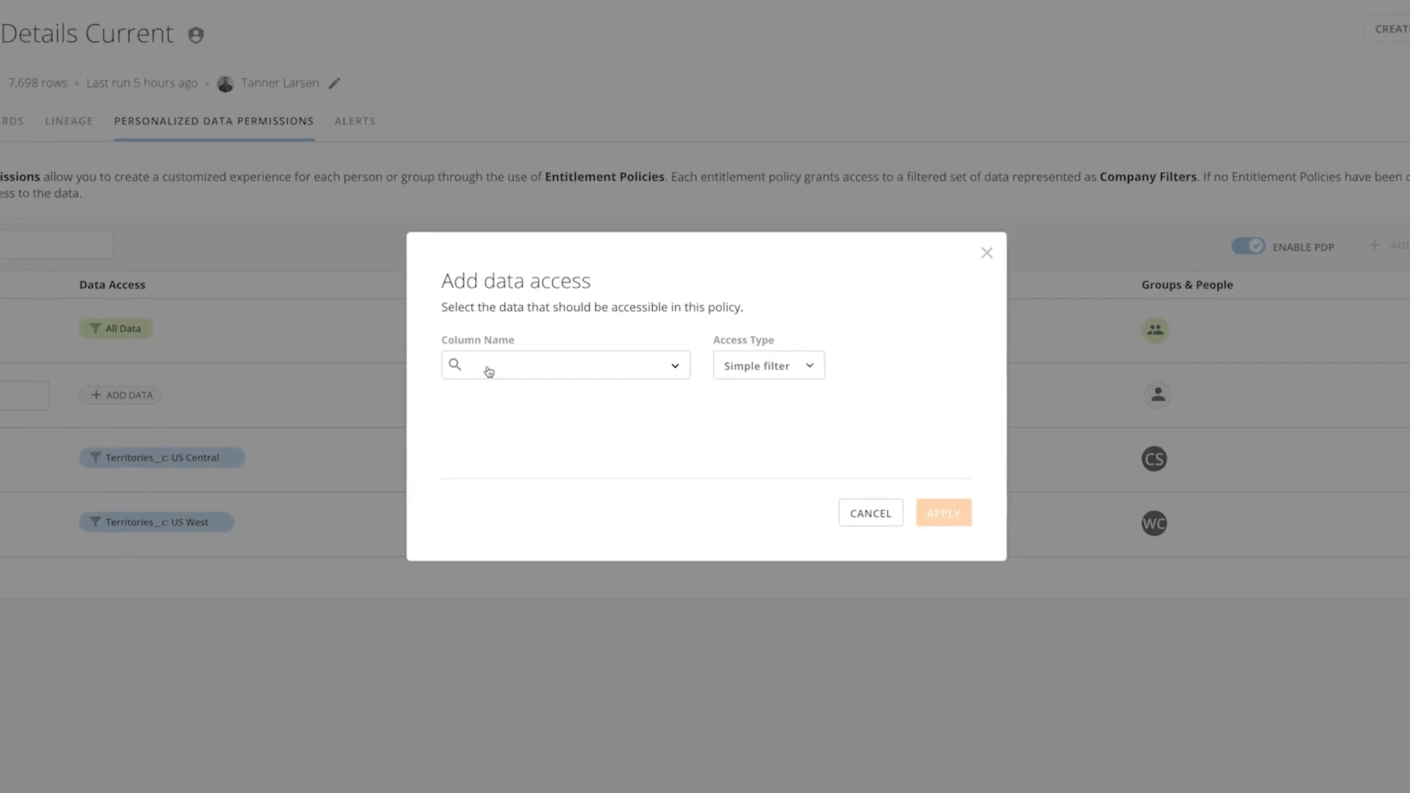
{"action": "left_click", "coordinate": [565, 364]}
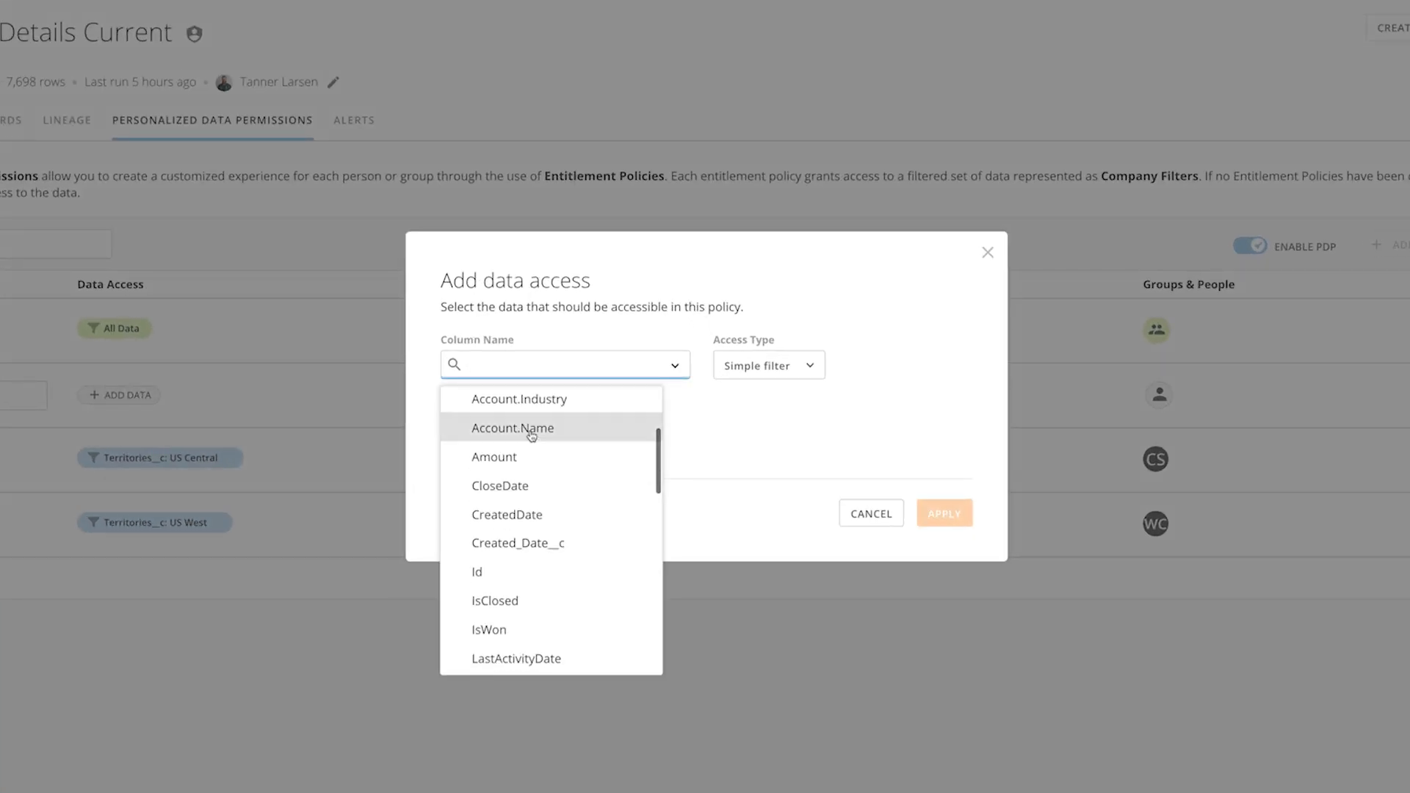
{"action": "scroll", "scroll_direction": "down", "scroll_amount": 3}
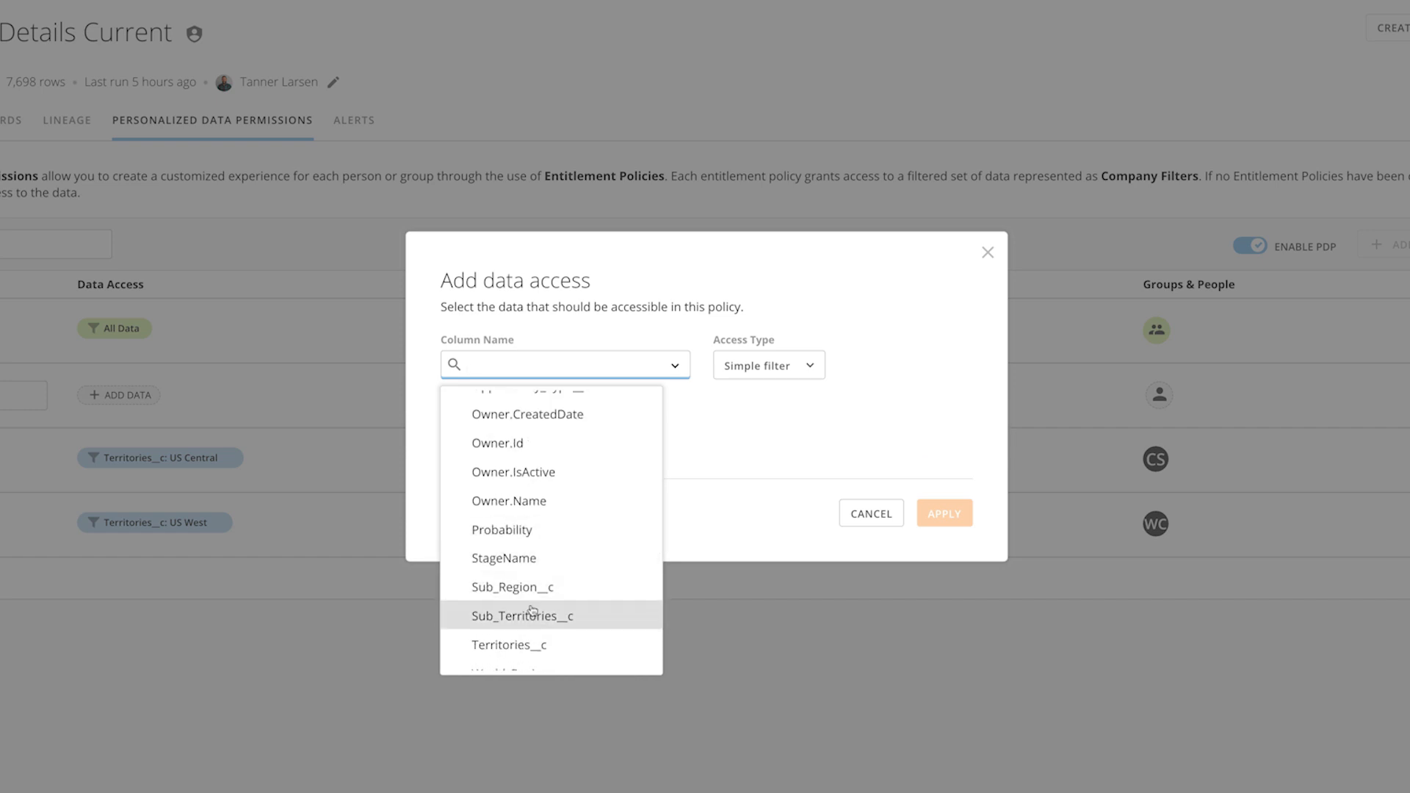
{"action": "left_click", "coordinate": [509, 645]}
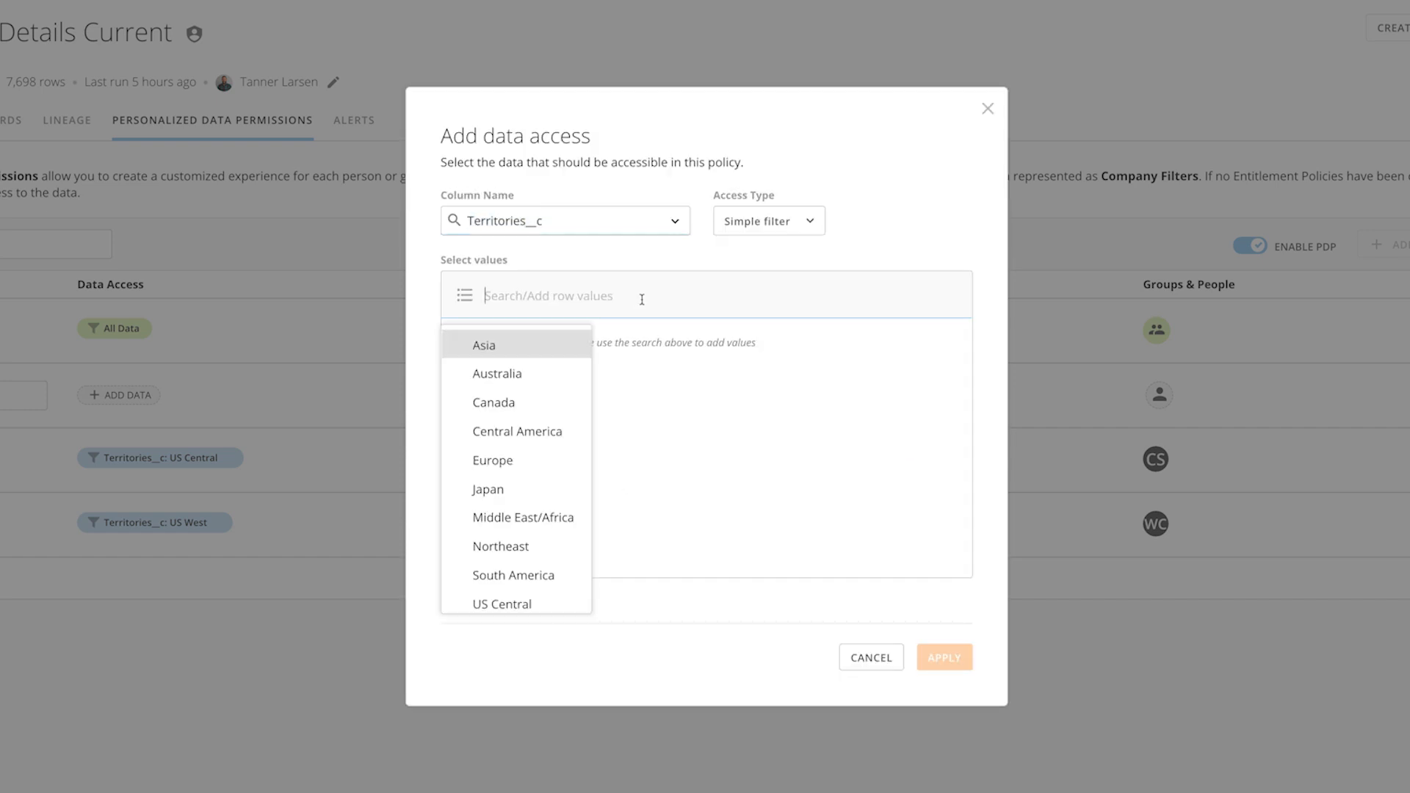
{"action": "type", "text": "us e"}
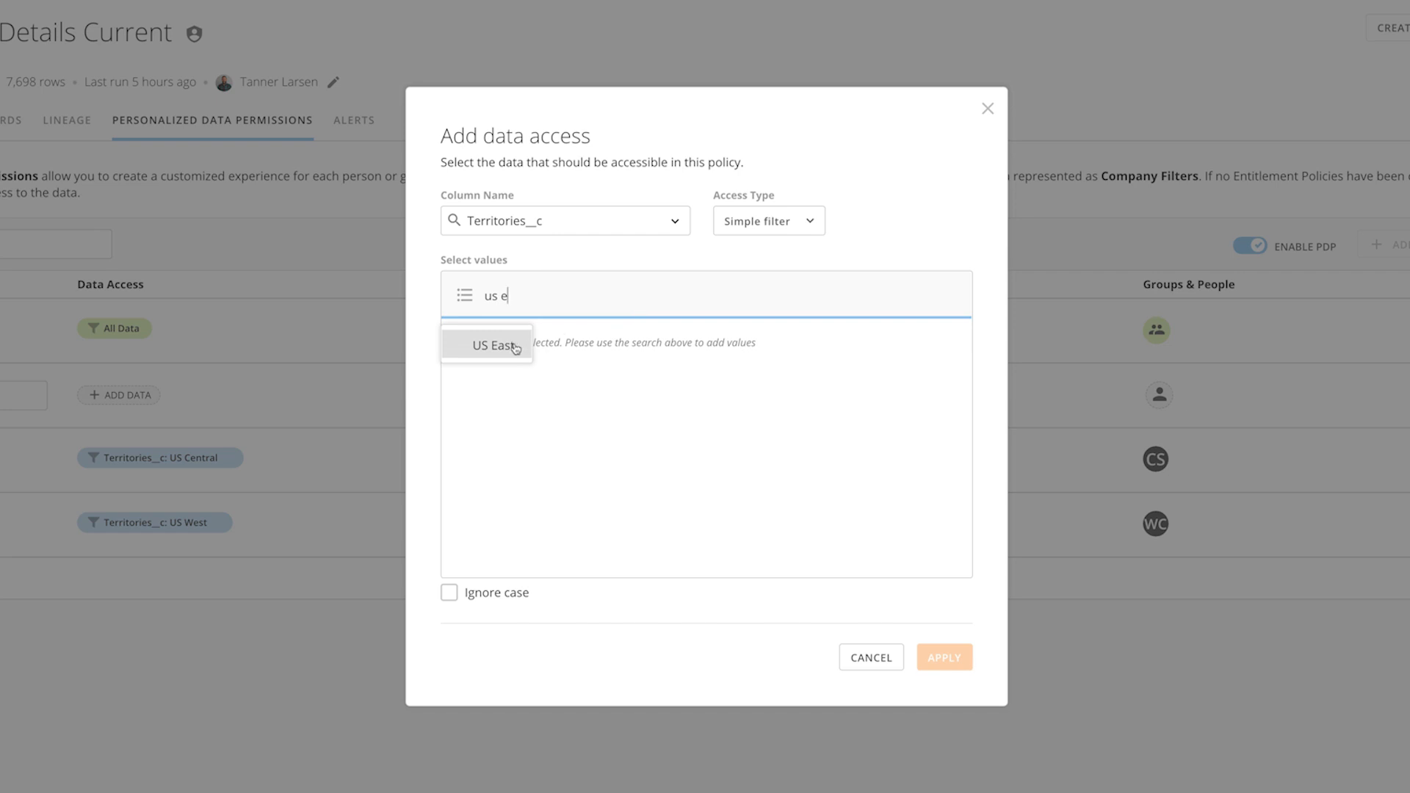
{"action": "left_click", "coordinate": [945, 657]}
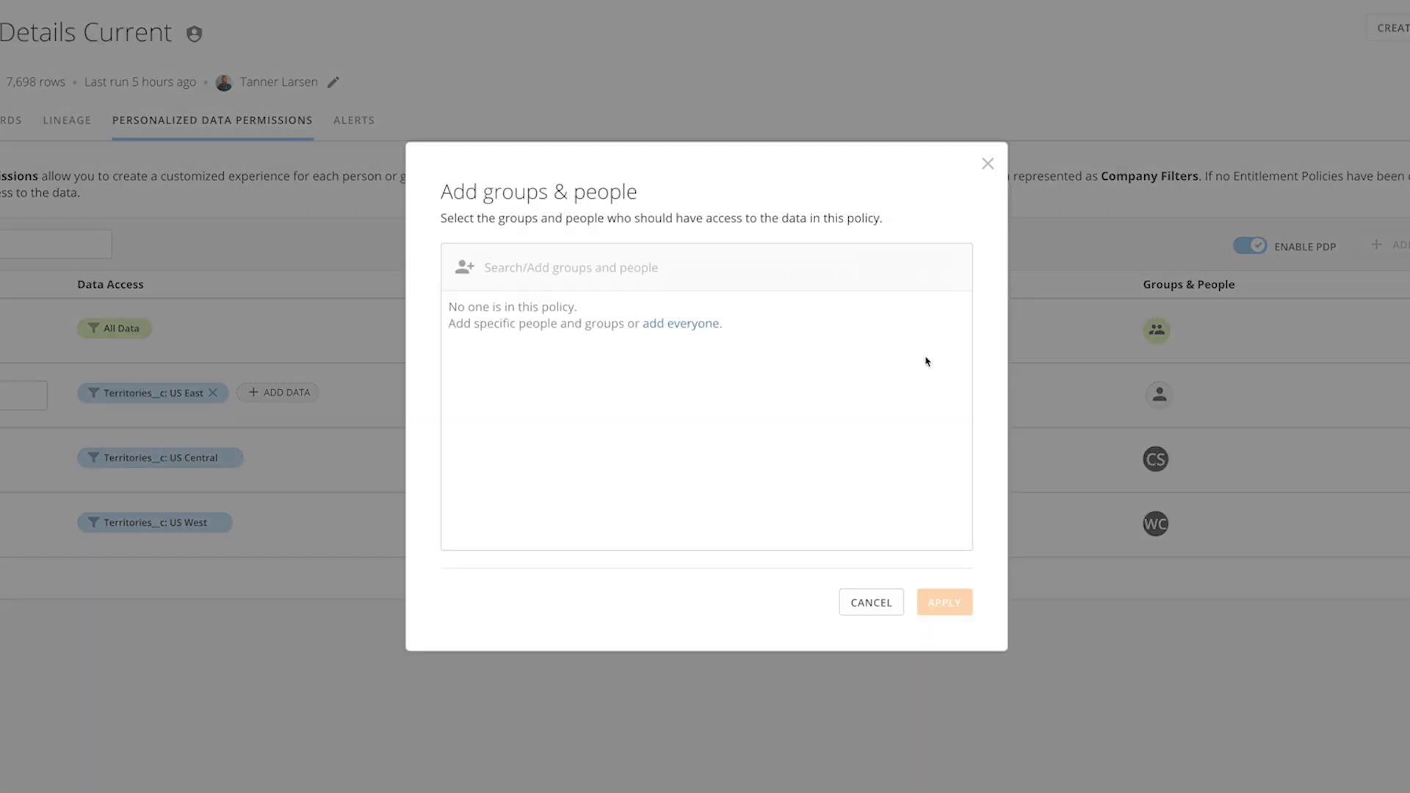
- Search 'eas' and add the East Coast Sales group to the US East policy
{"action": "type", "text": "eas"}
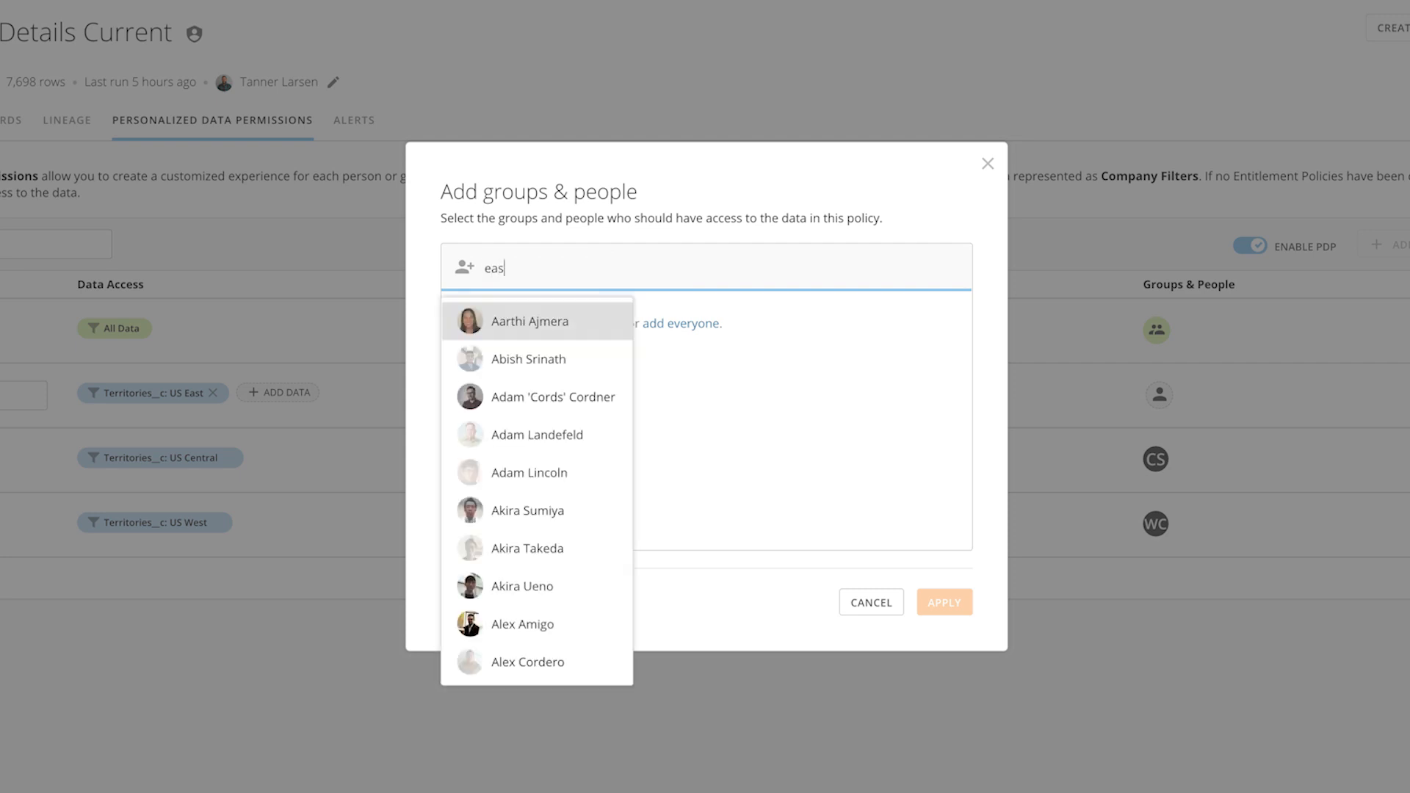
{"action": "left_click", "coordinate": [557, 322]}
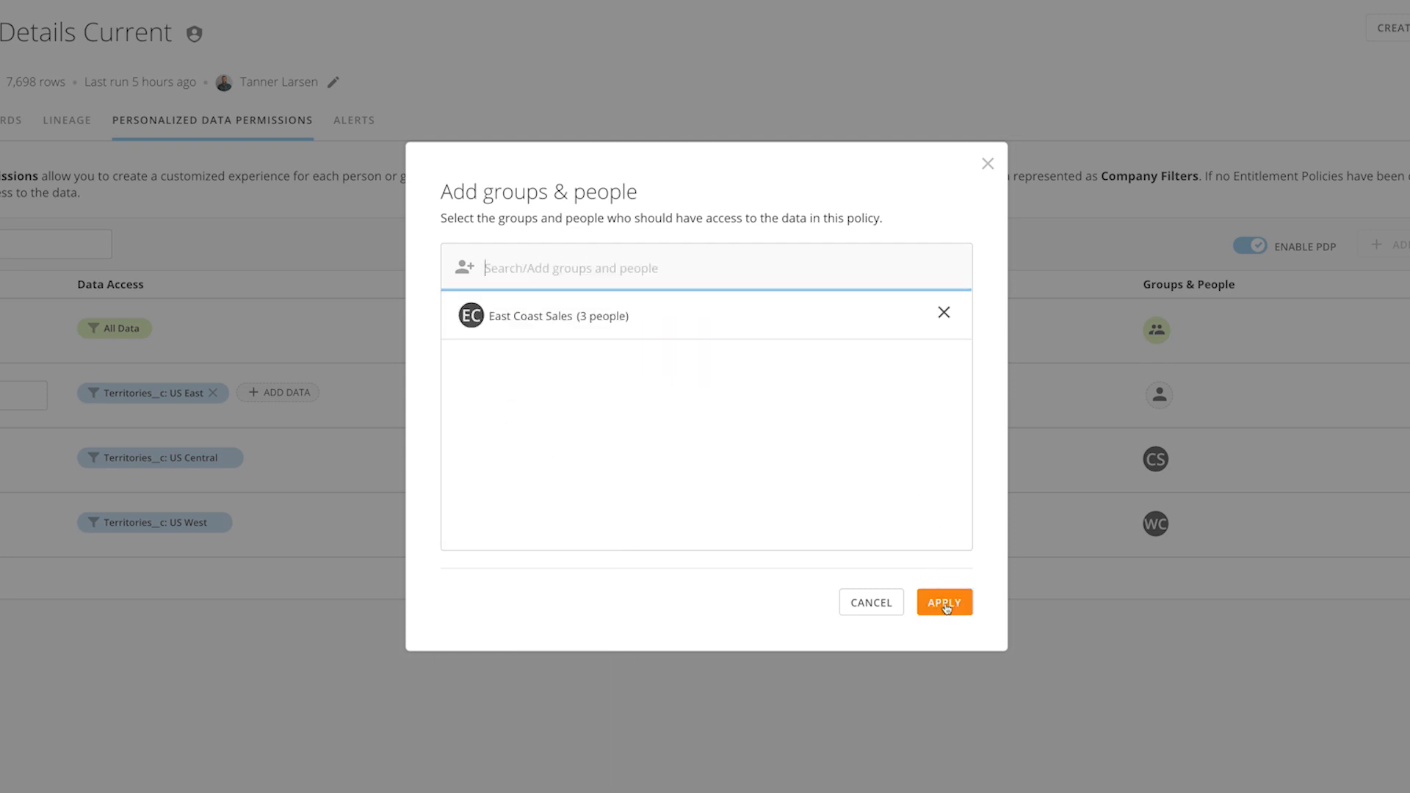
{"action": "left_click", "coordinate": [945, 602]}
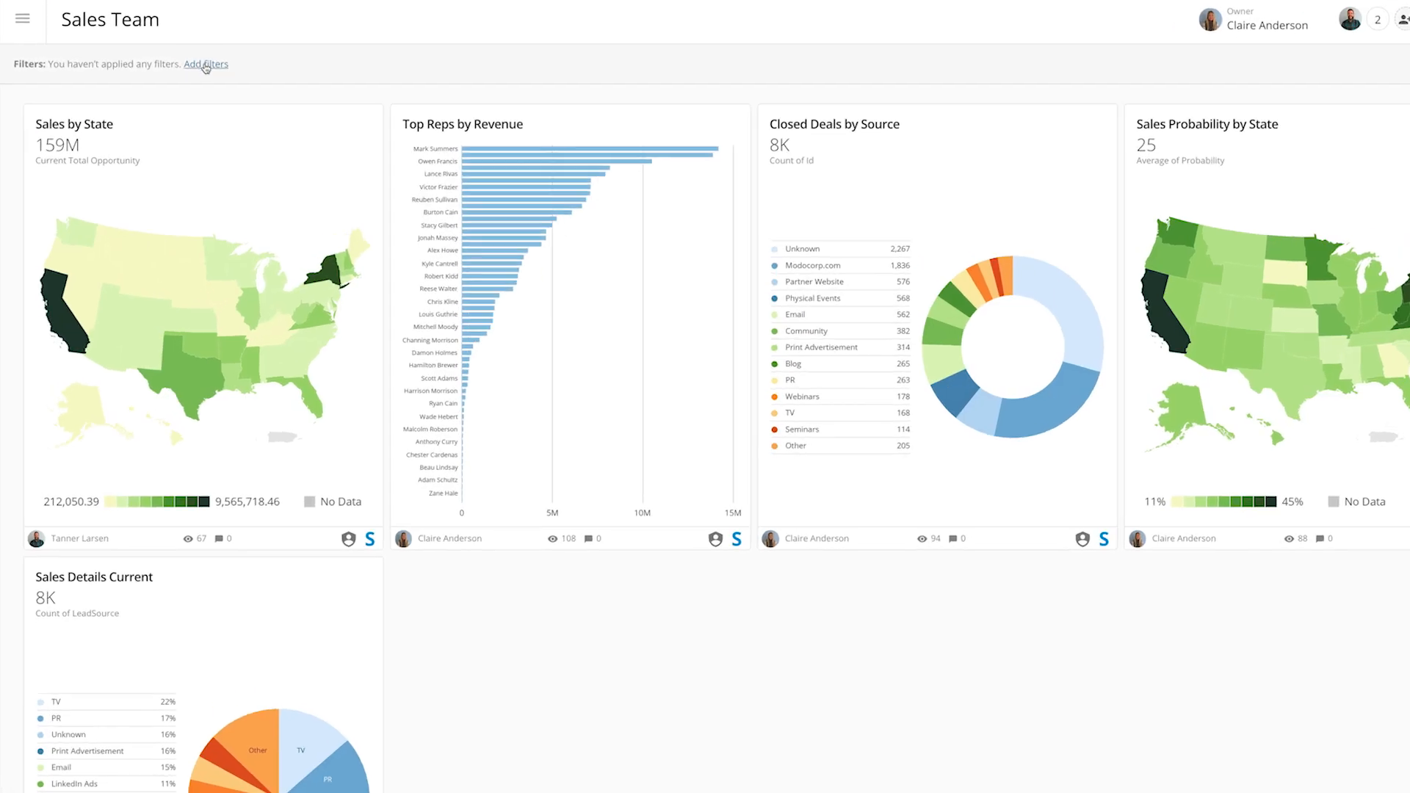
- Apply the US East policy as a dashboard filter on Sales Team
{"action": "left_click", "coordinate": [205, 64]}
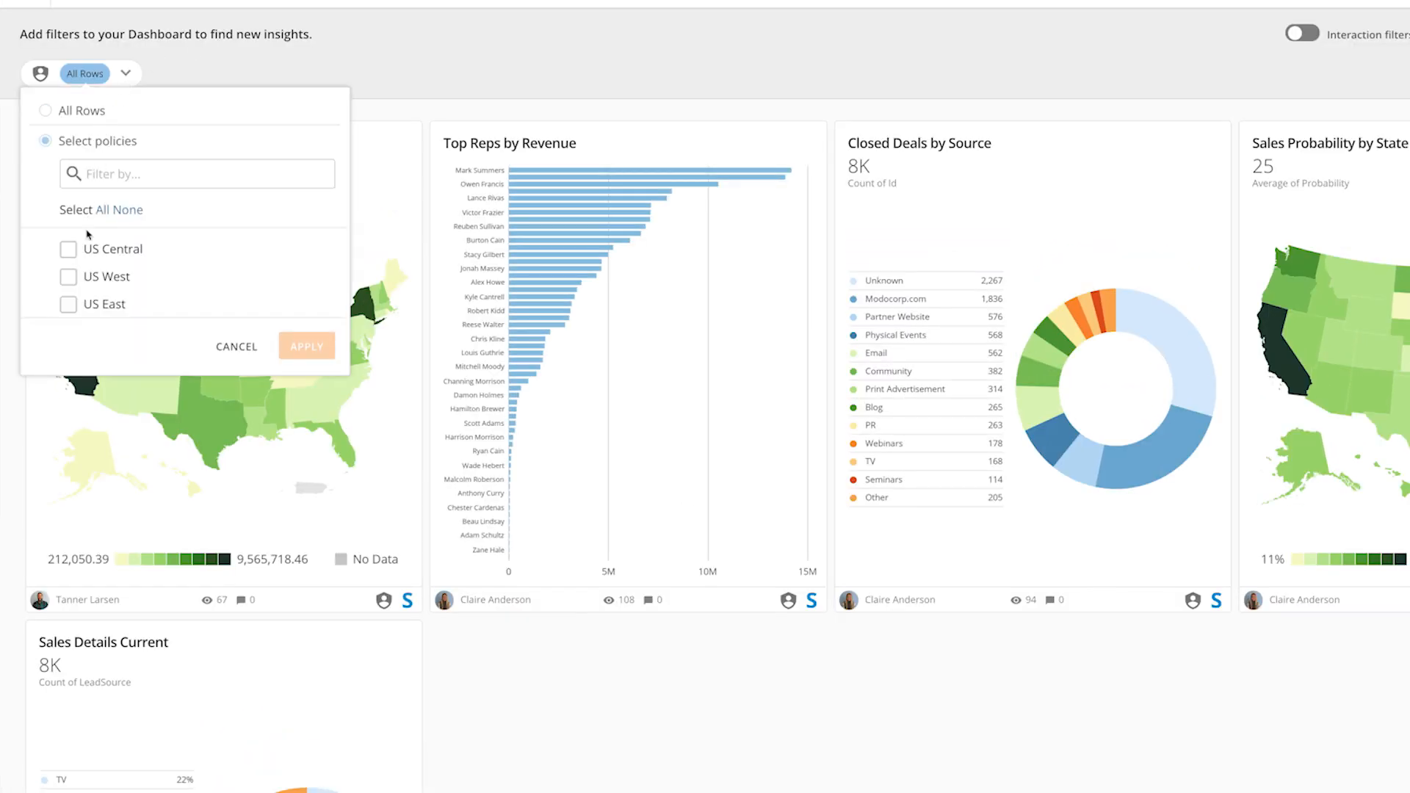
{"action": "left_click", "coordinate": [68, 304]}
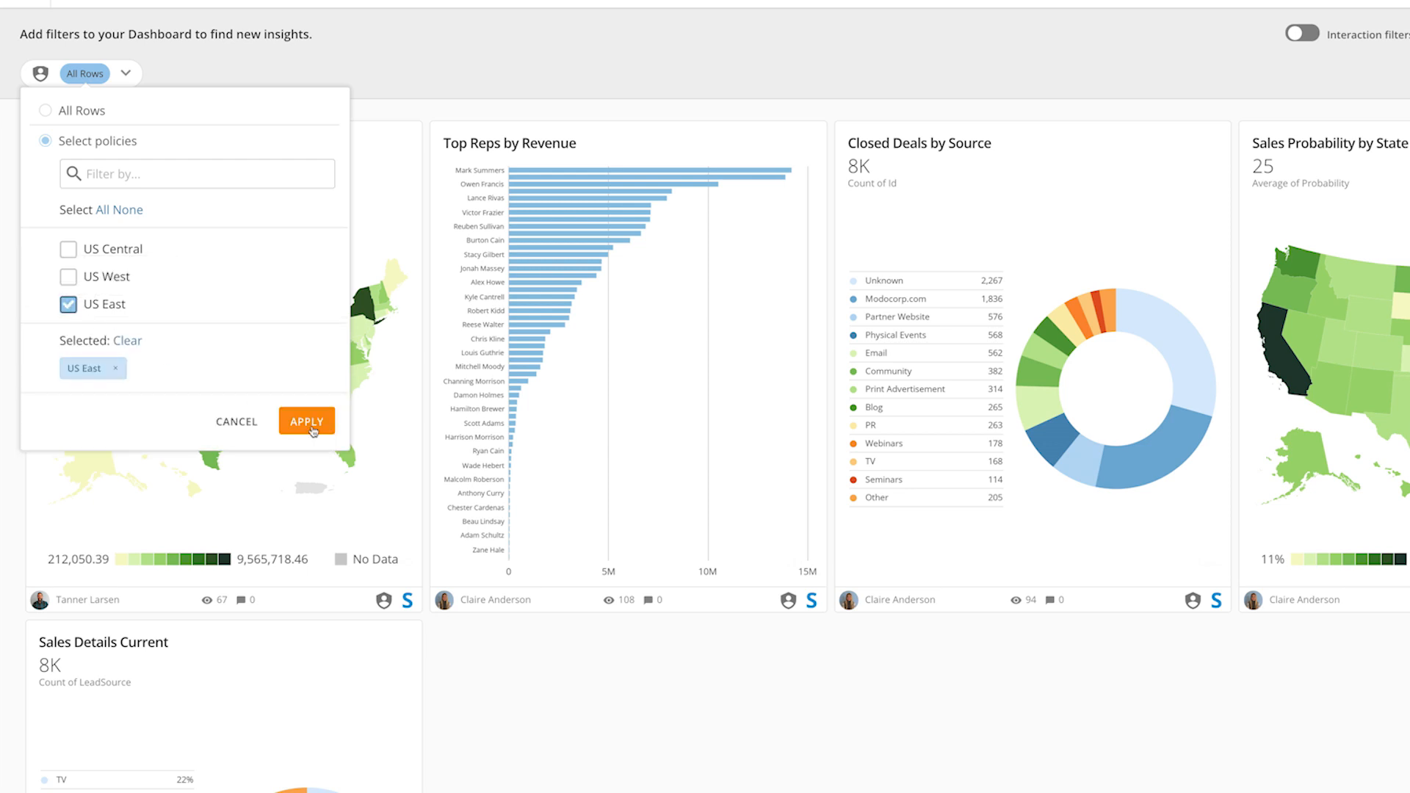
{"action": "left_click", "coordinate": [307, 421]}
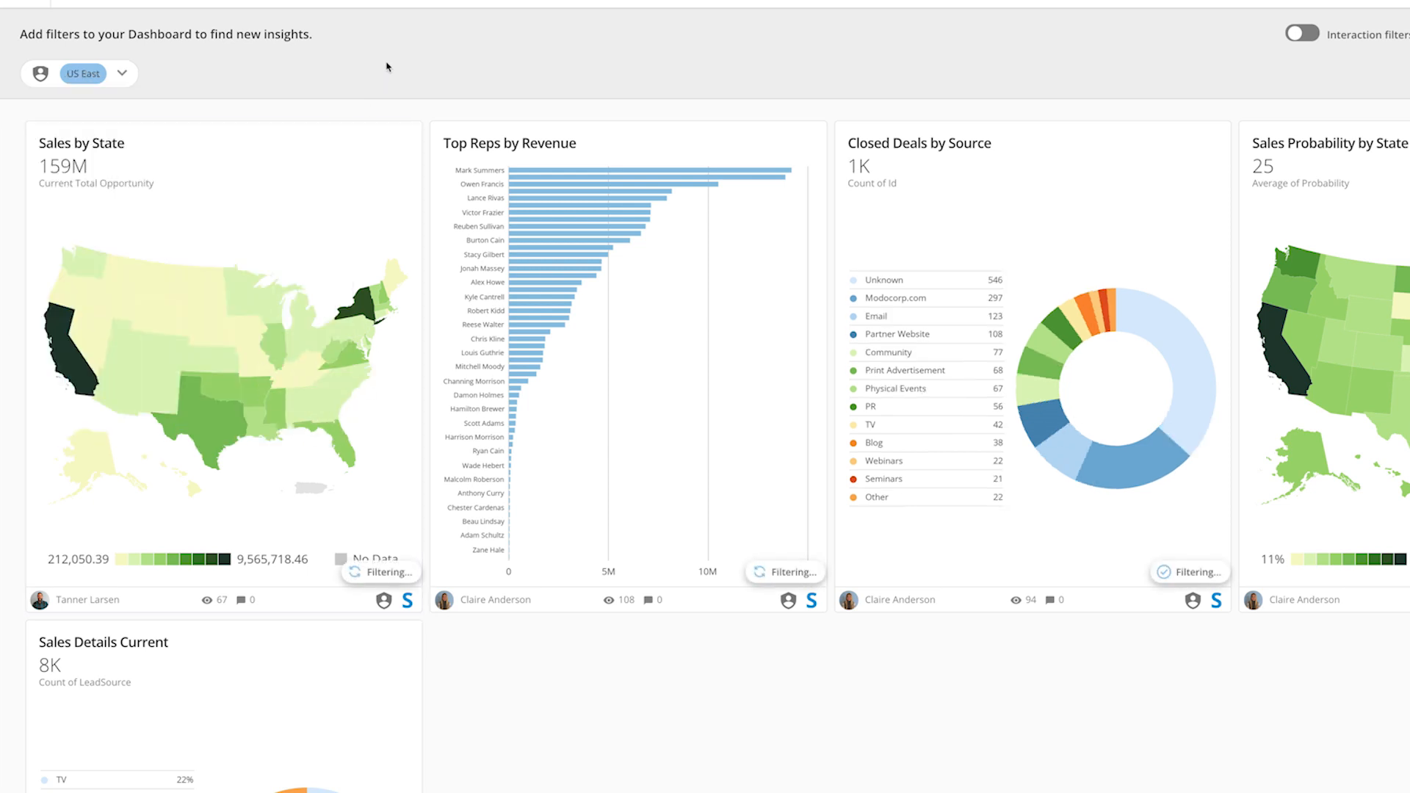